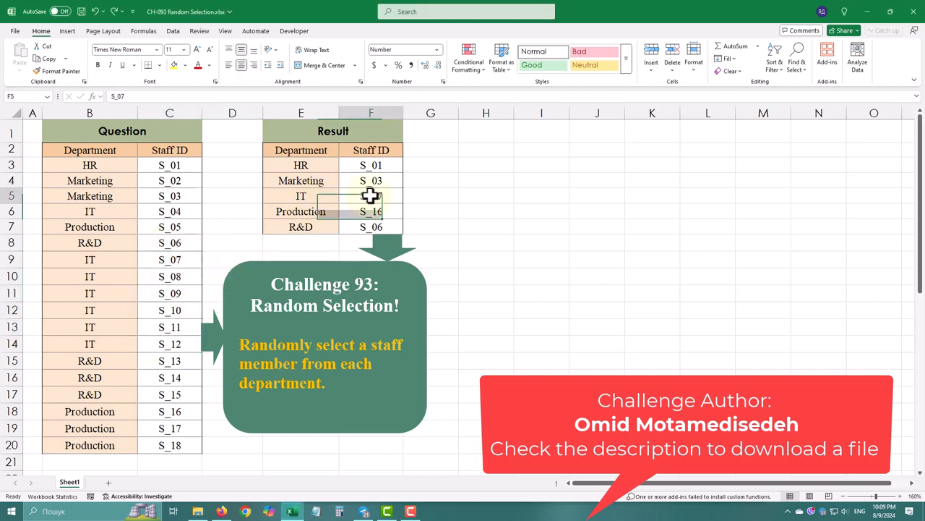
- Select the Department and Staff ID data and confirm creating a table for Power Query
click(90, 148)
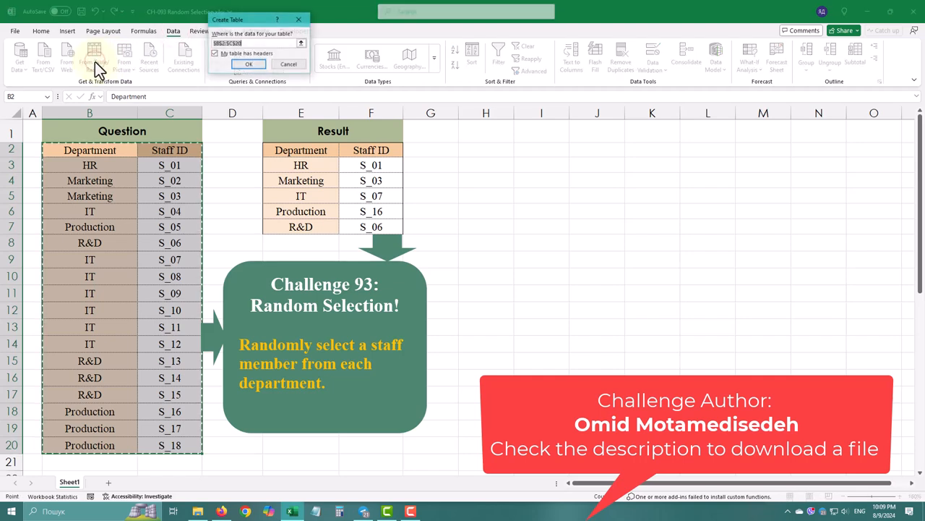
click(249, 64)
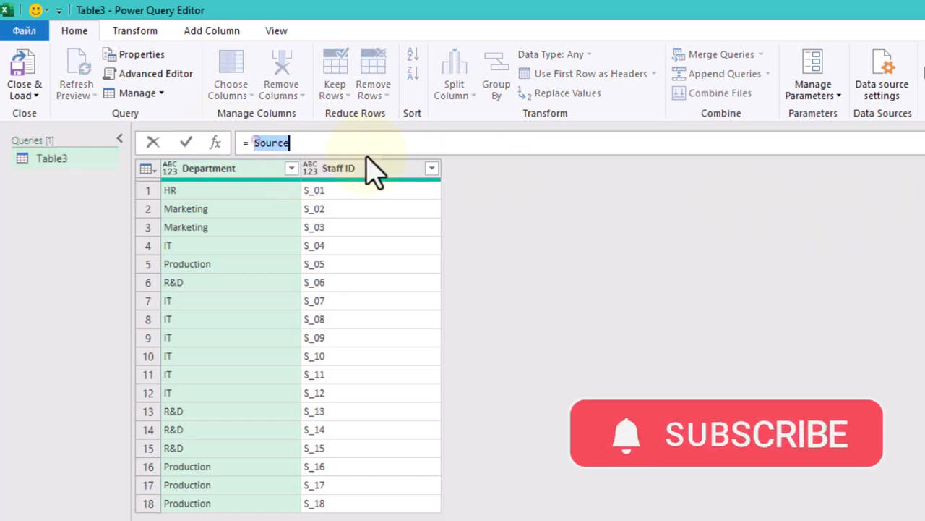
- Enter Number.RandomBetween(0,9) in the formula bar and refresh the preview to see a random value
text(Number.Random)
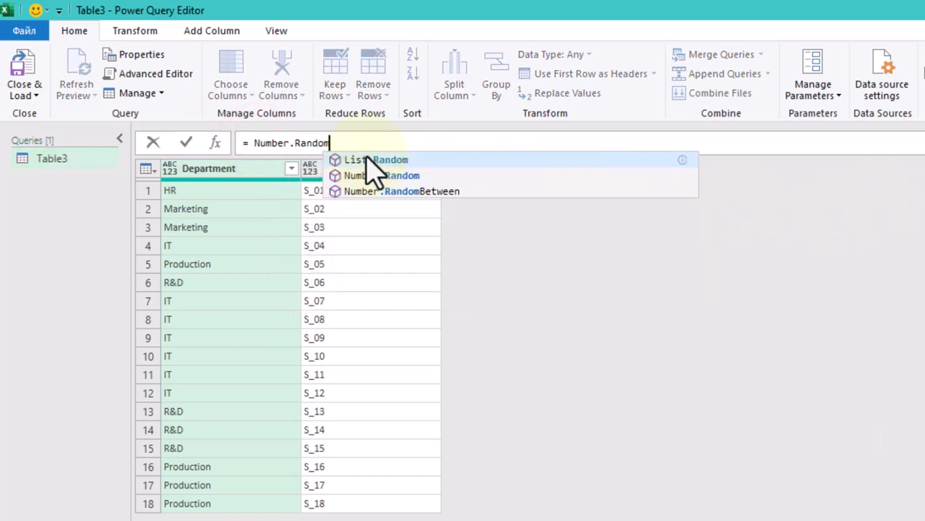
click(402, 191)
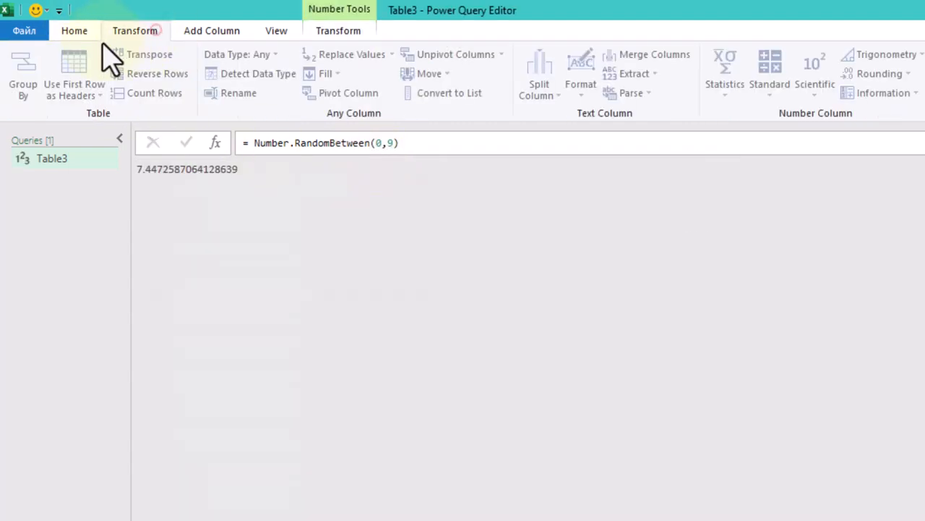
click(73, 30)
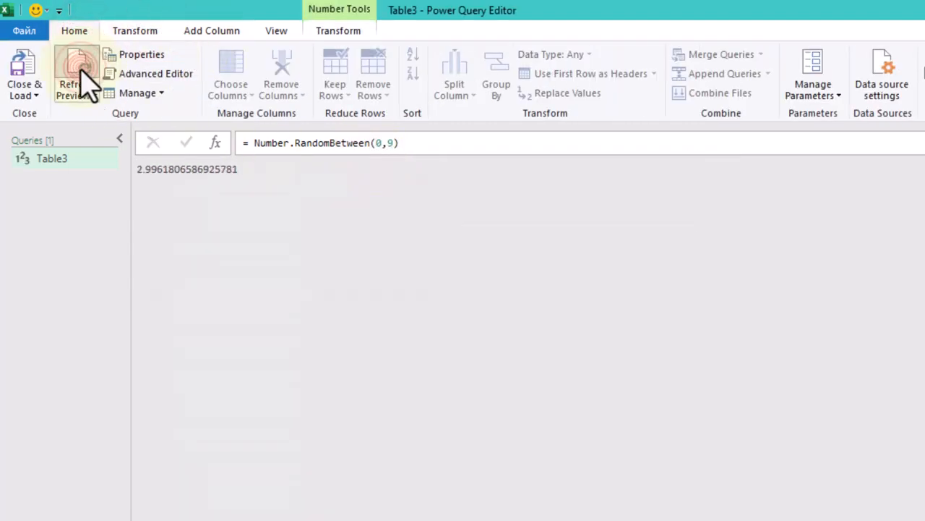
click(75, 72)
text(Int64.)
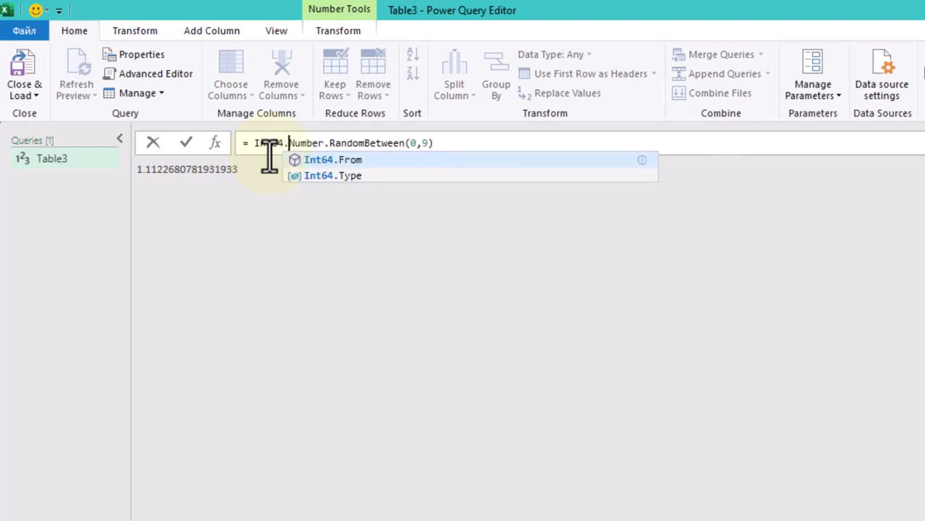
- Wrap the formula in Int64.From so refreshing returns random whole numbers between 0 and 9
click(333, 159)
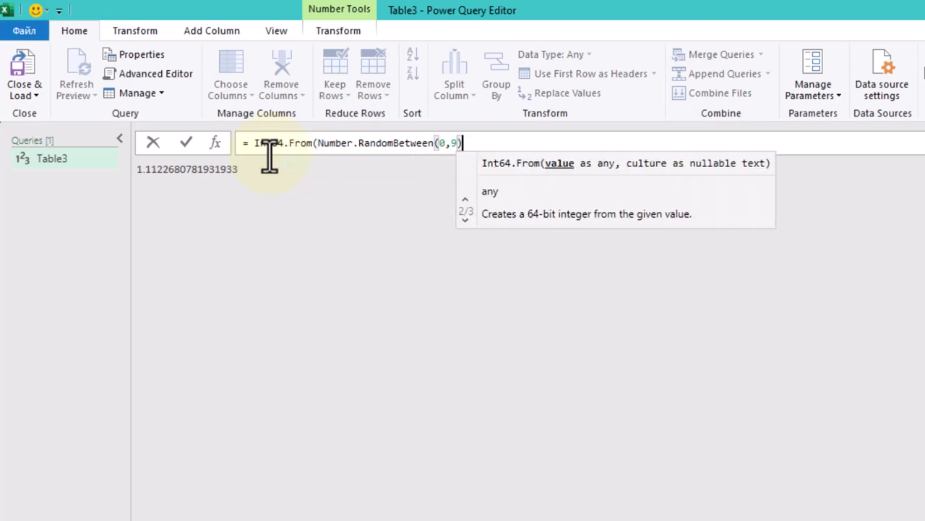
click(75, 72)
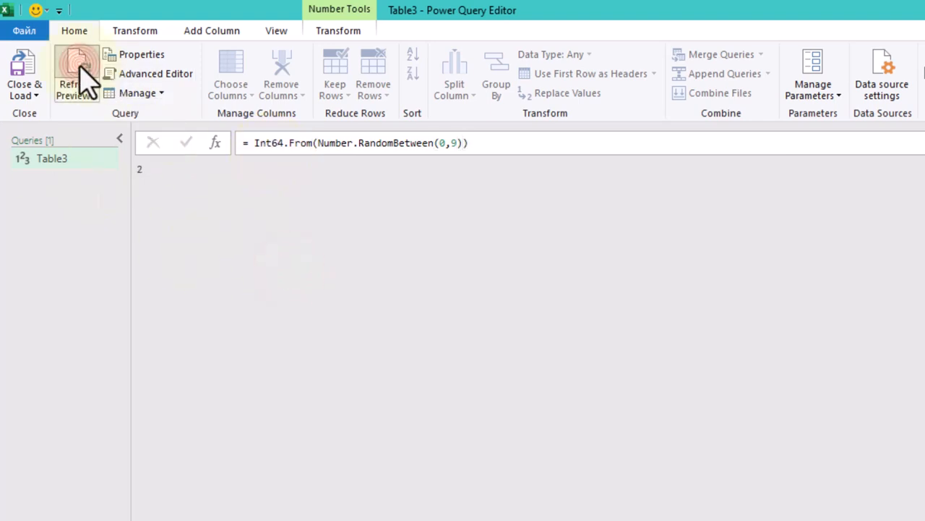
click(75, 72)
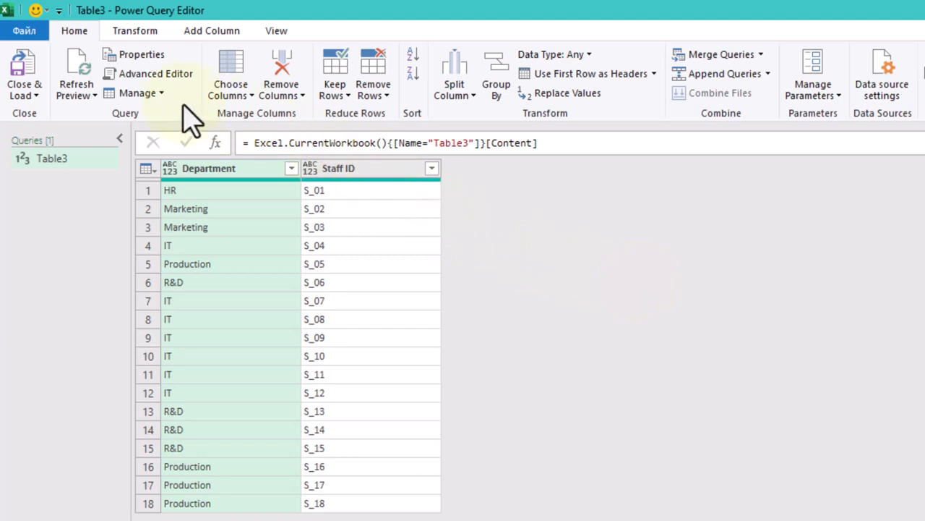
mouse_move(142, 55)
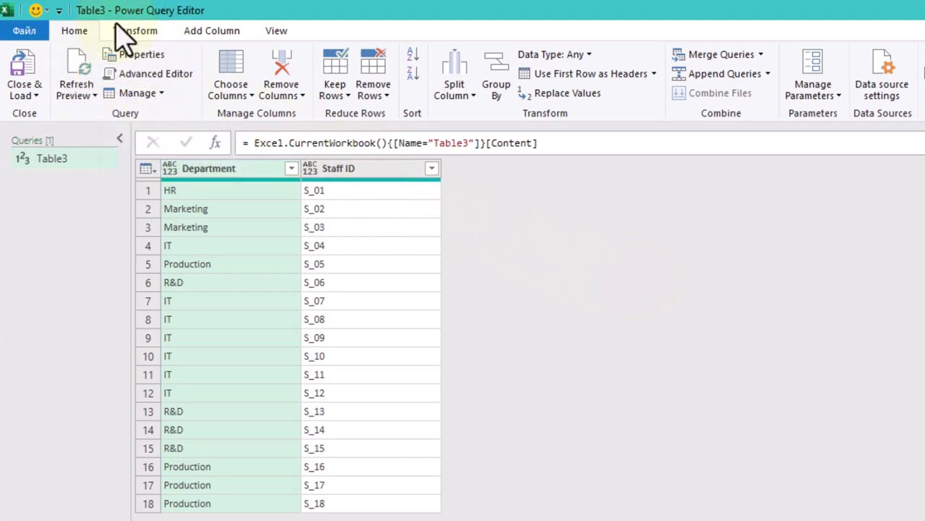
- Group the staff table by Department with an All Rows column named x
click(136, 30)
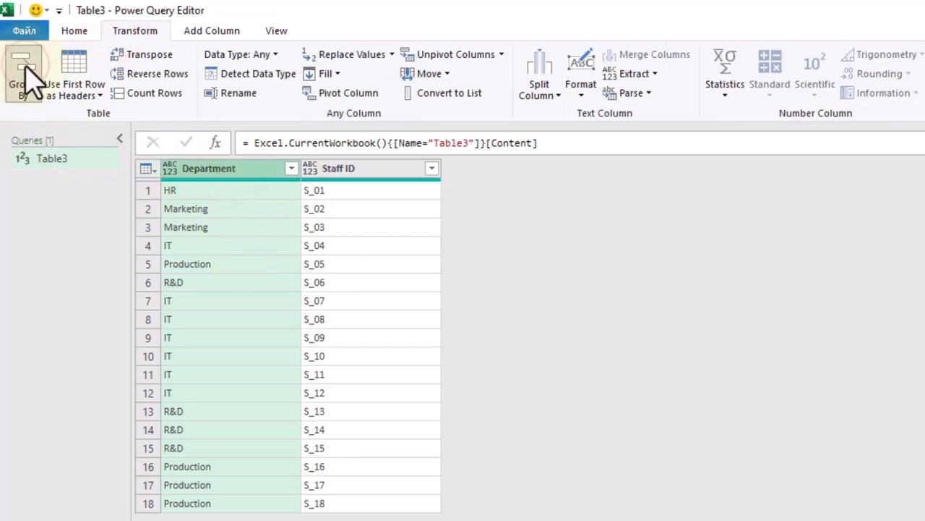
click(22, 72)
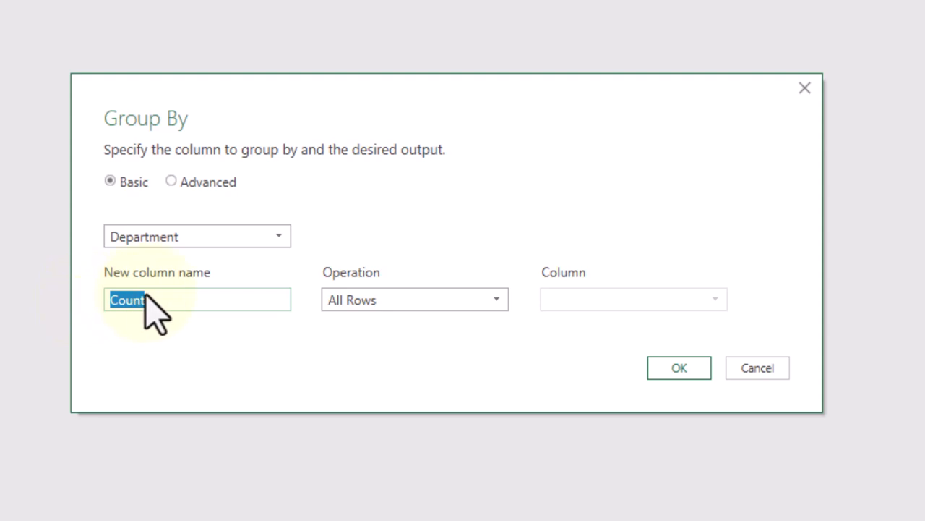
text(x)
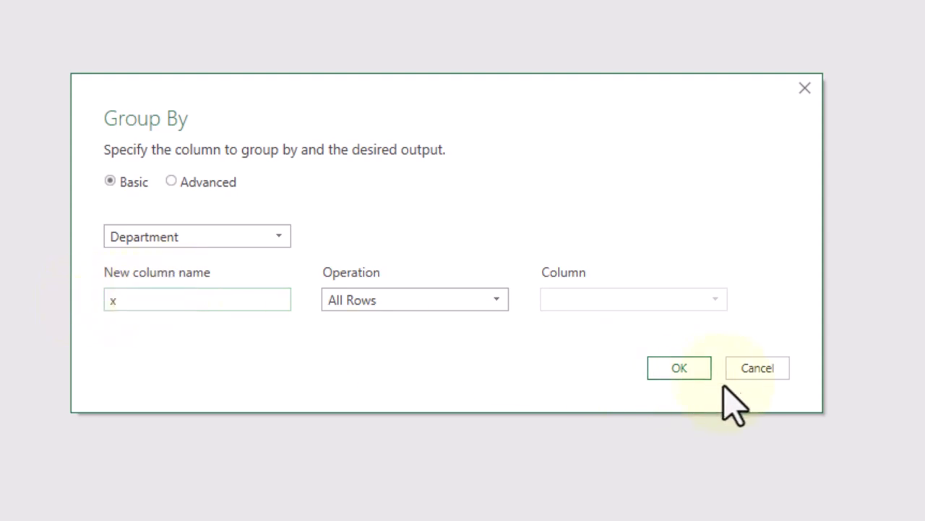
click(678, 367)
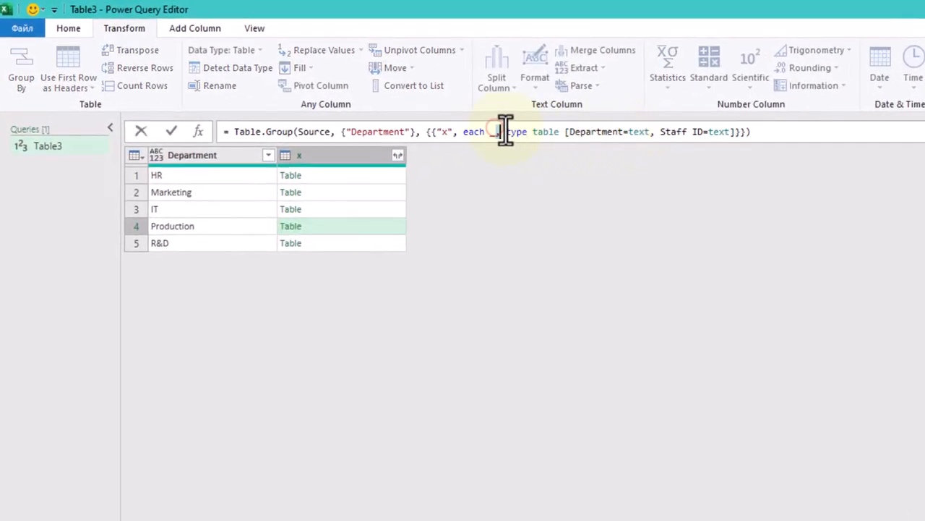
- Remove the type table part and make column x use each department's _[Staff ID] values
drag(499, 130, 735, 130)
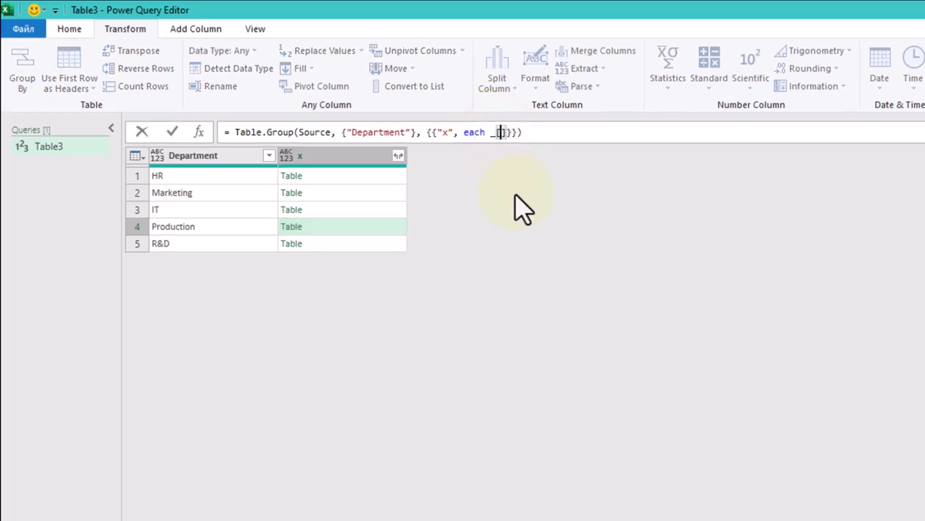
text(Staff)
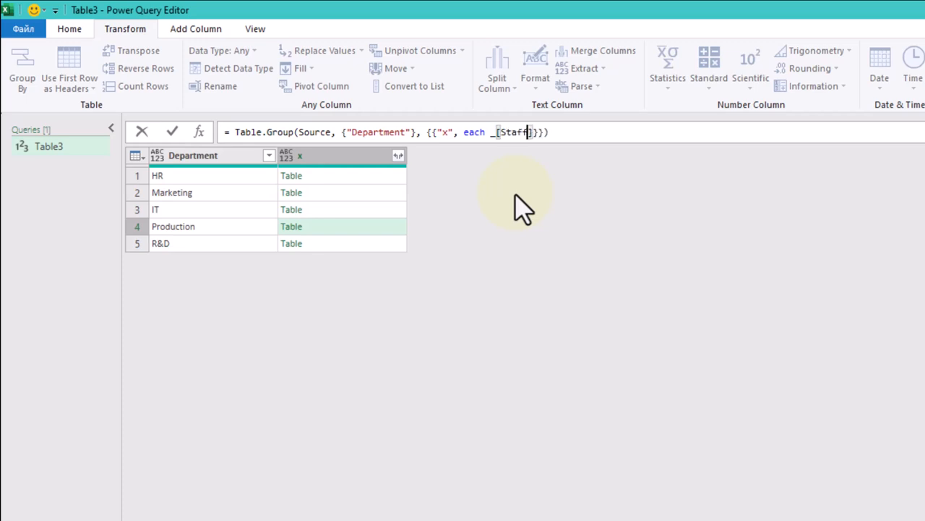
text(ID)
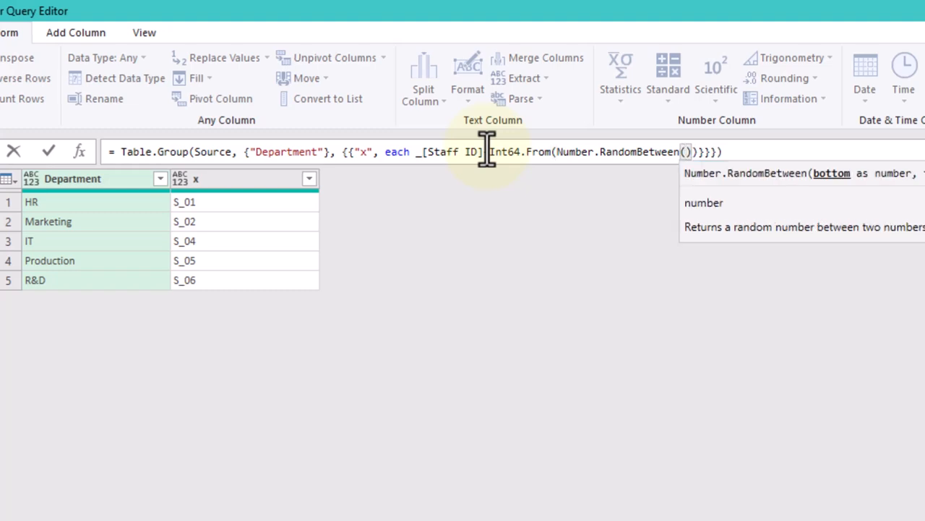
- Index _[Staff ID] with Int64.From(Number.RandomBetween(0, Table.RowCount(_)-1)) so x picks one random Staff ID
text(0,)
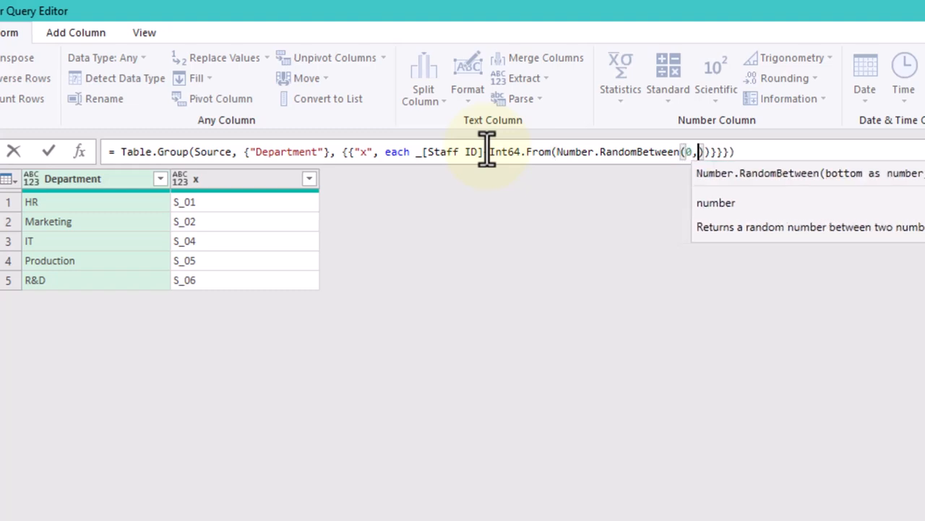
text(Table)
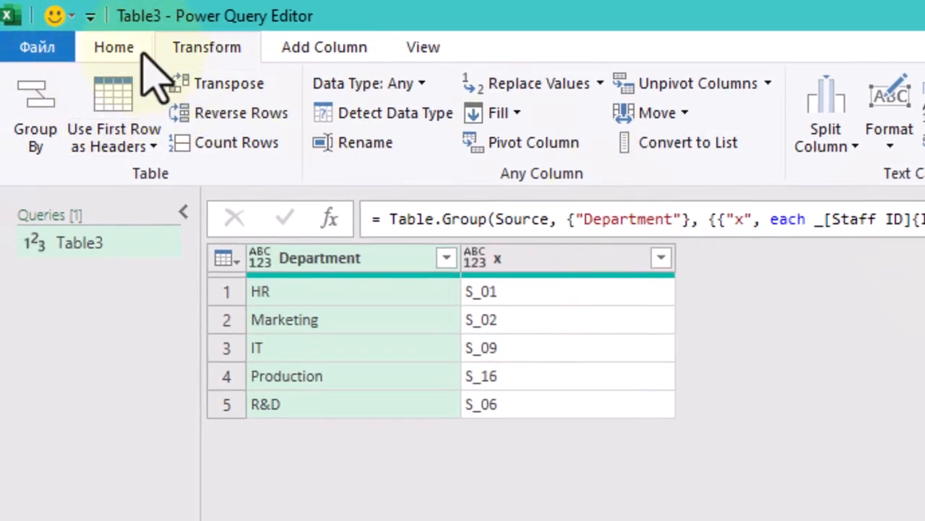
click(112, 47)
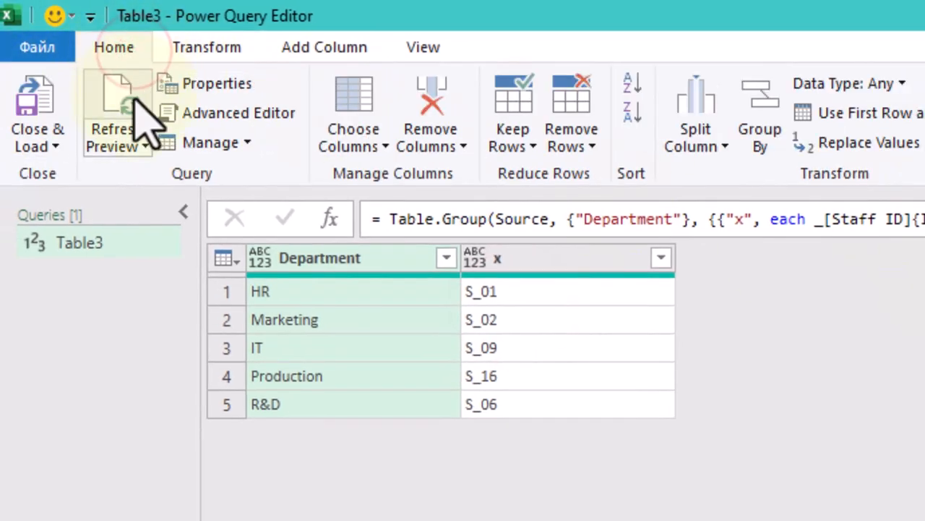